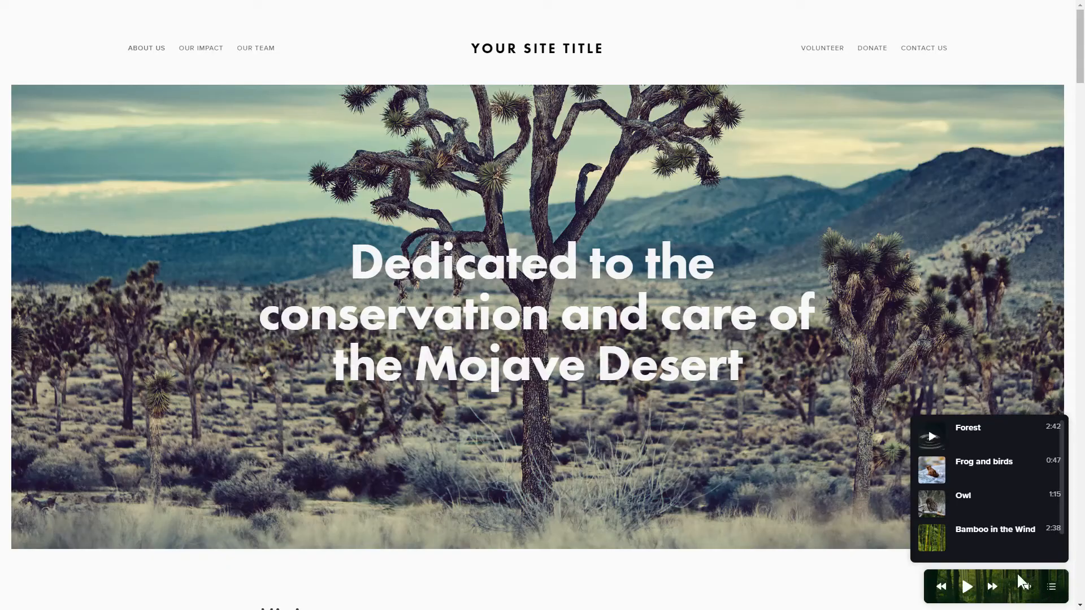
- Leave the Webflow demo site's nature-sounds player and go to the Elfsight homepage
{"action": "left_click", "coordinate": [966, 586]}
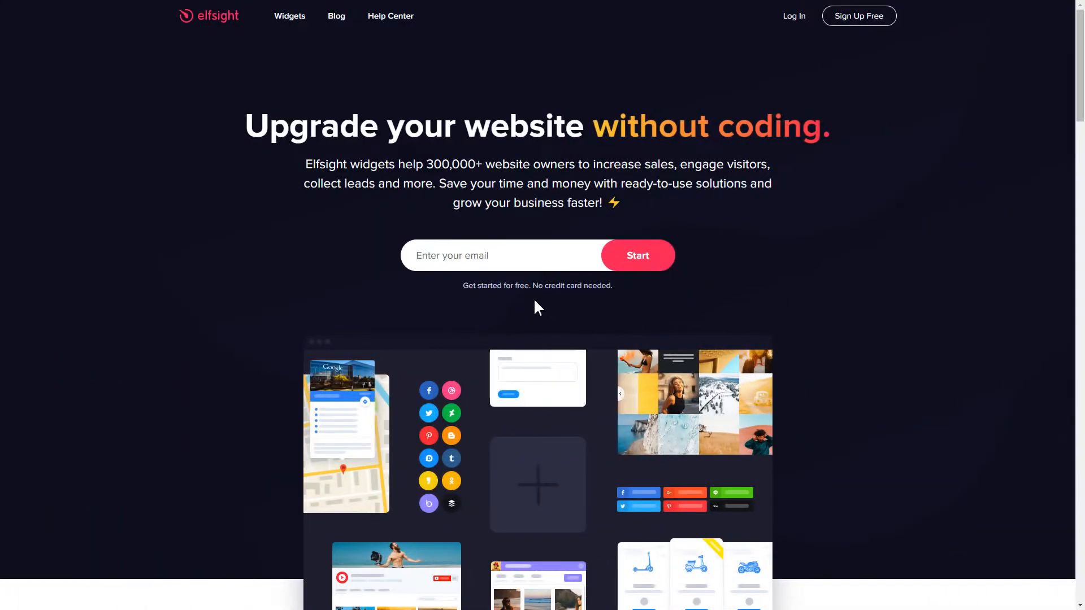
{"action": "mouse_move", "coordinate": [306, 63]}
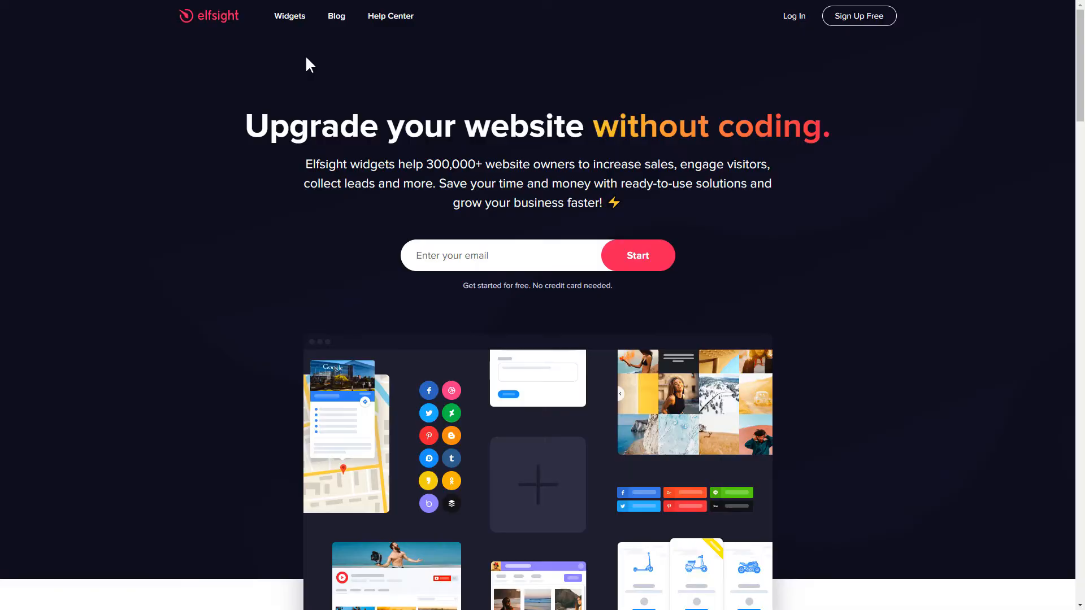
- Create a Background Music widget from the widget catalogue using the Nature Sounds template
{"action": "left_click", "coordinate": [289, 16]}
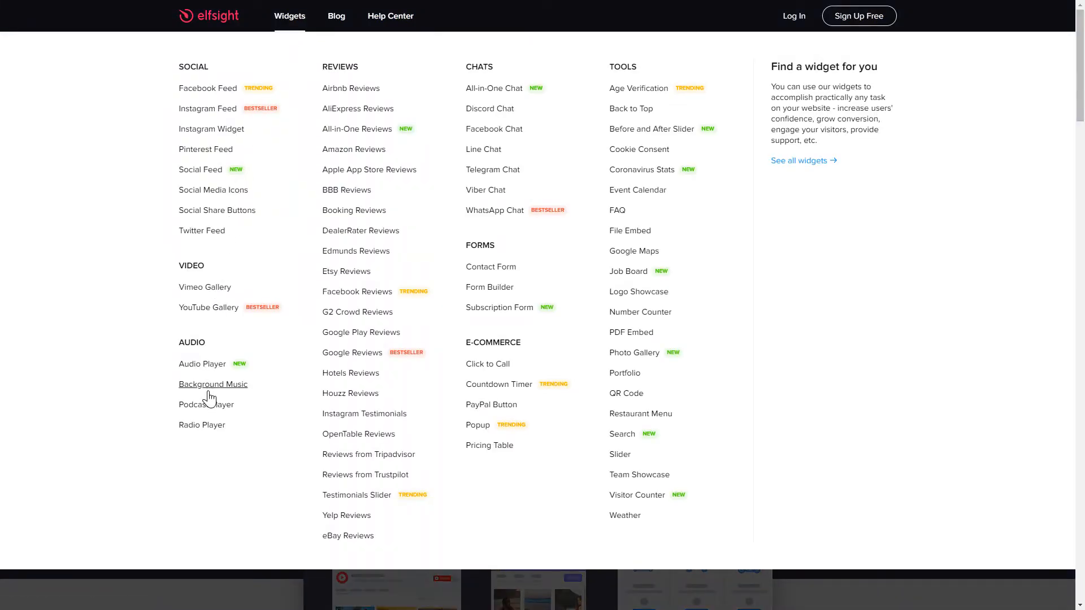
{"action": "left_click", "coordinate": [212, 384]}
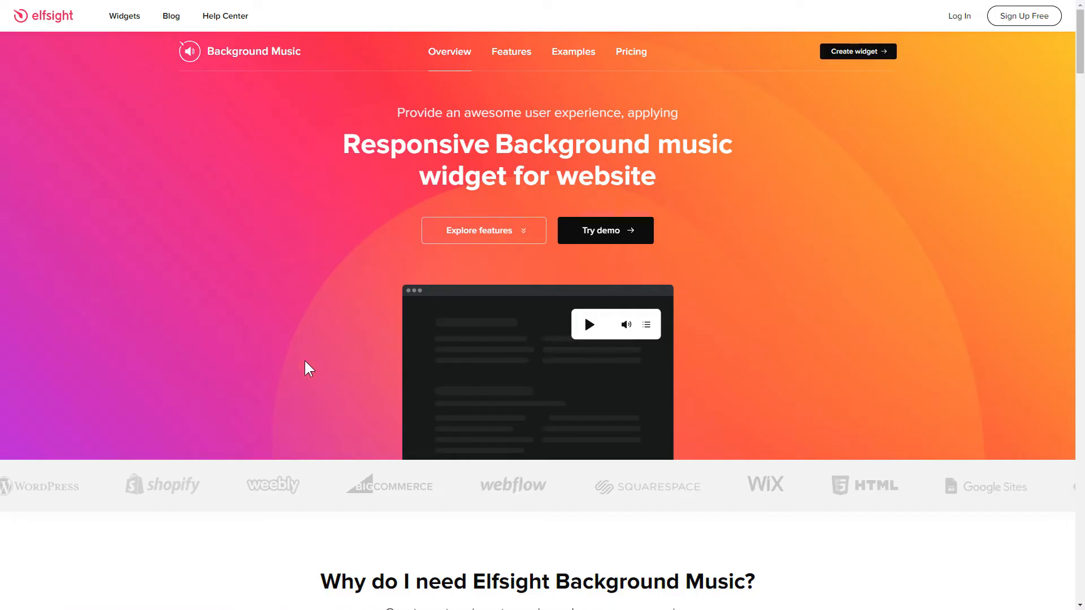
{"action": "left_click", "coordinate": [858, 51]}
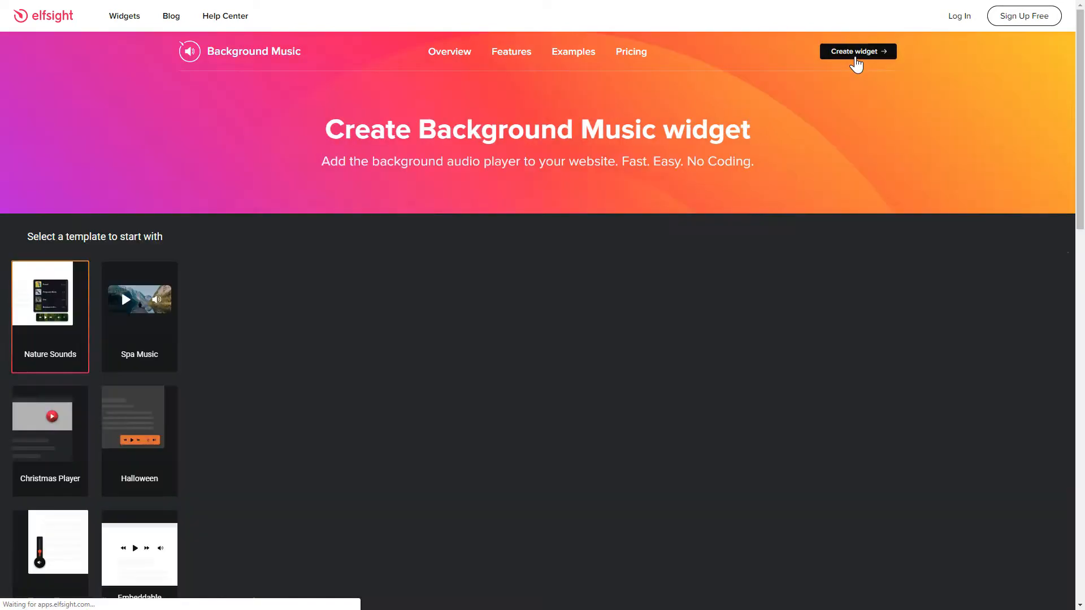
{"action": "scroll", "scroll_direction": "down", "scroll_amount": 3}
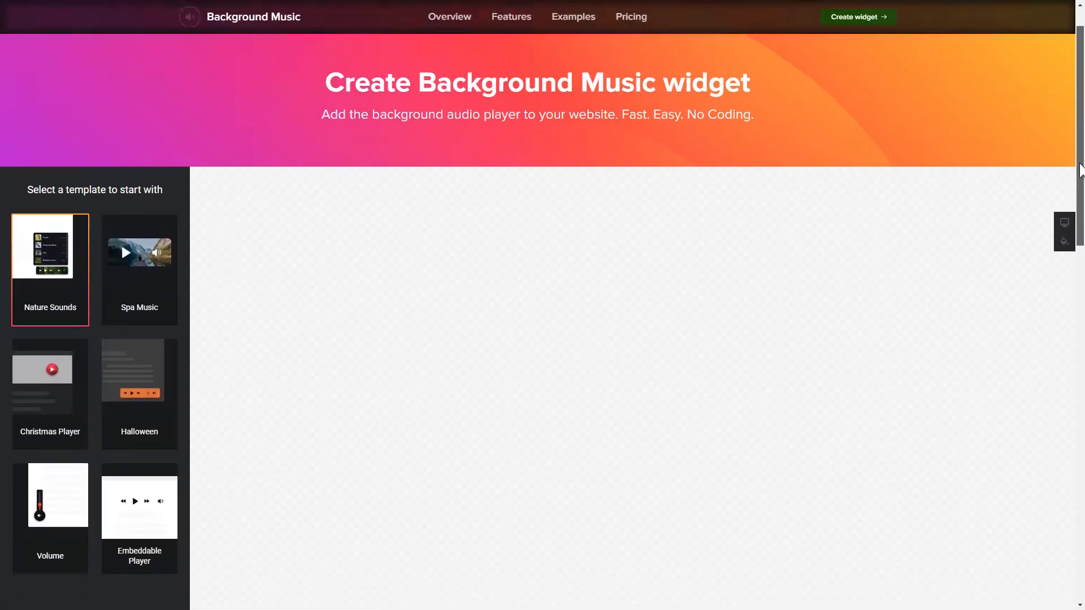
{"action": "scroll", "scroll_direction": "down", "scroll_amount": 3}
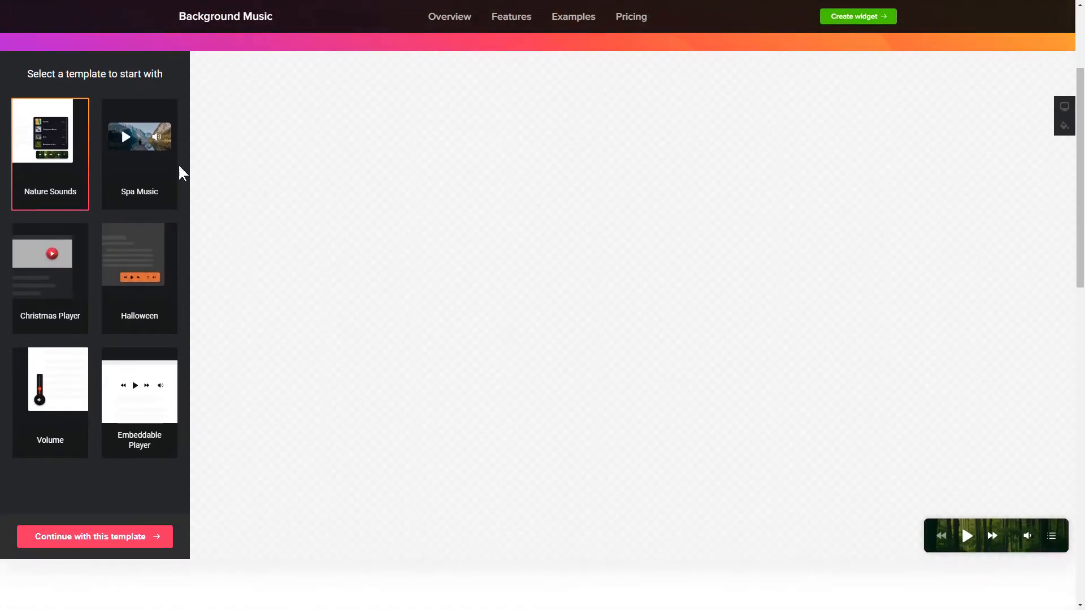
{"action": "left_click", "coordinate": [139, 401]}
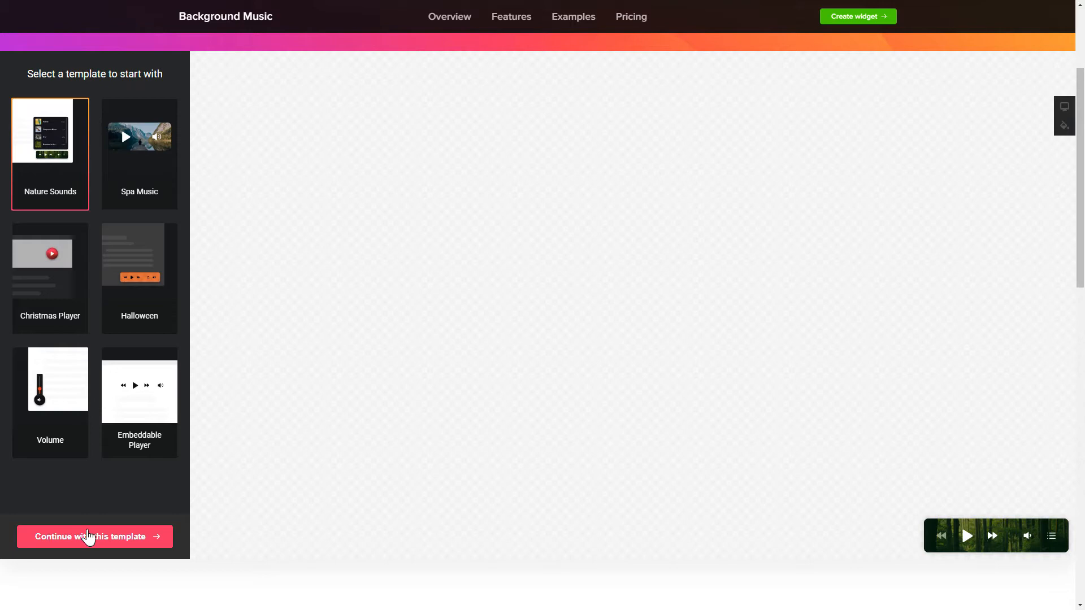
- Continue with the Nature Sounds template and inspect the Forest track's audio file
{"action": "left_click", "coordinate": [95, 537]}
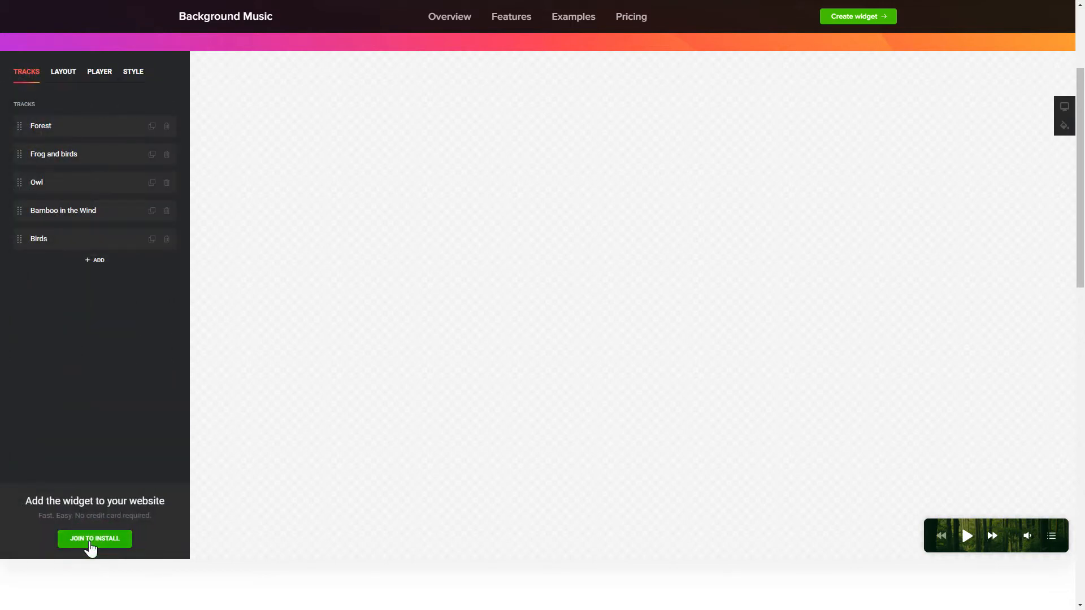
{"action": "mouse_move", "coordinate": [114, 292]}
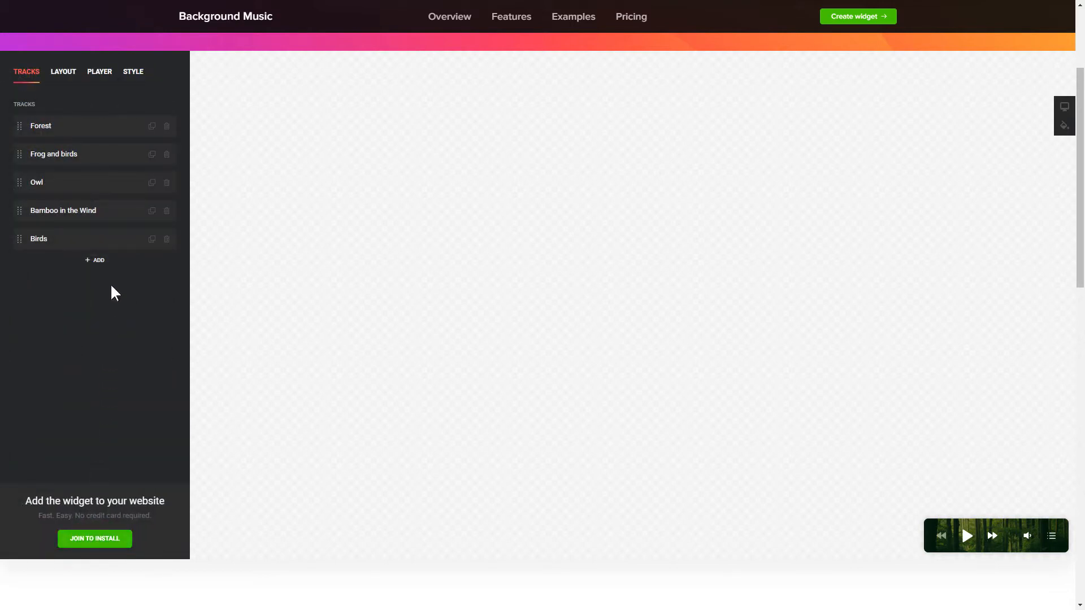
{"action": "left_click", "coordinate": [40, 125]}
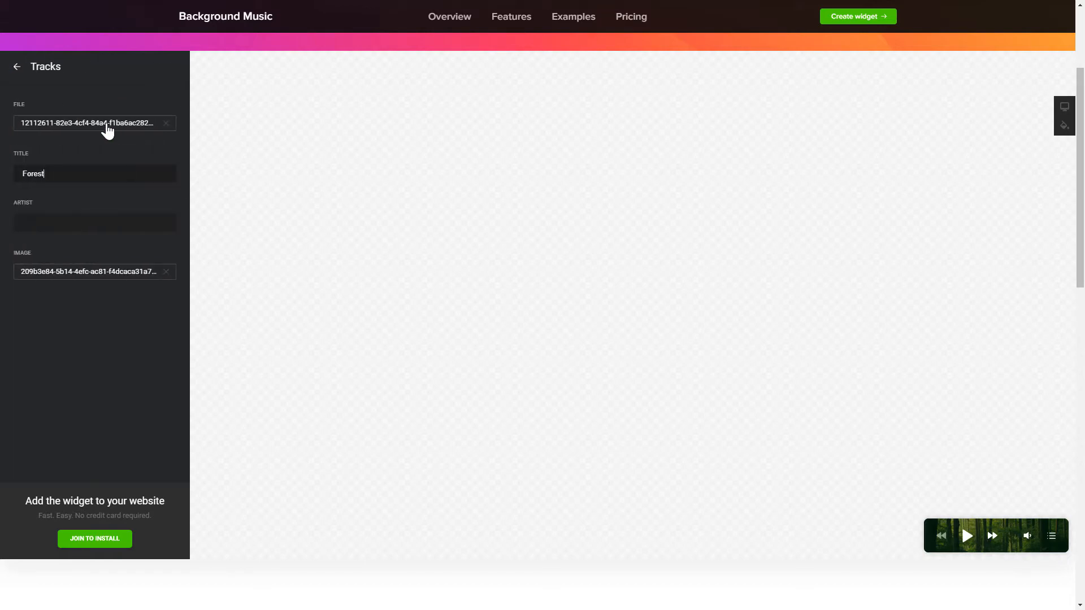
{"action": "left_click", "coordinate": [94, 123]}
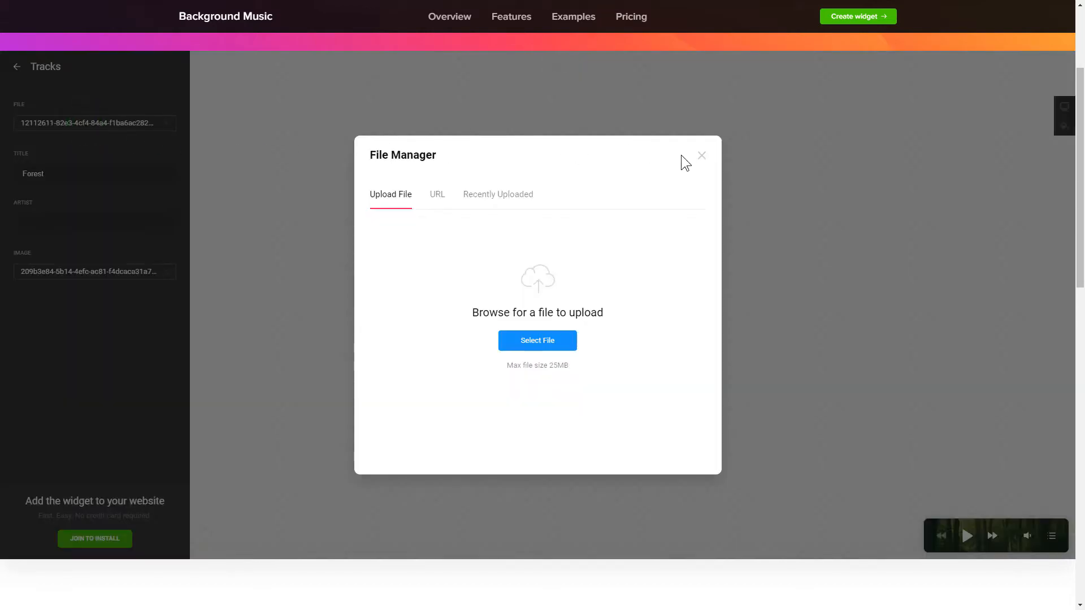
{"action": "left_click", "coordinate": [702, 156]}
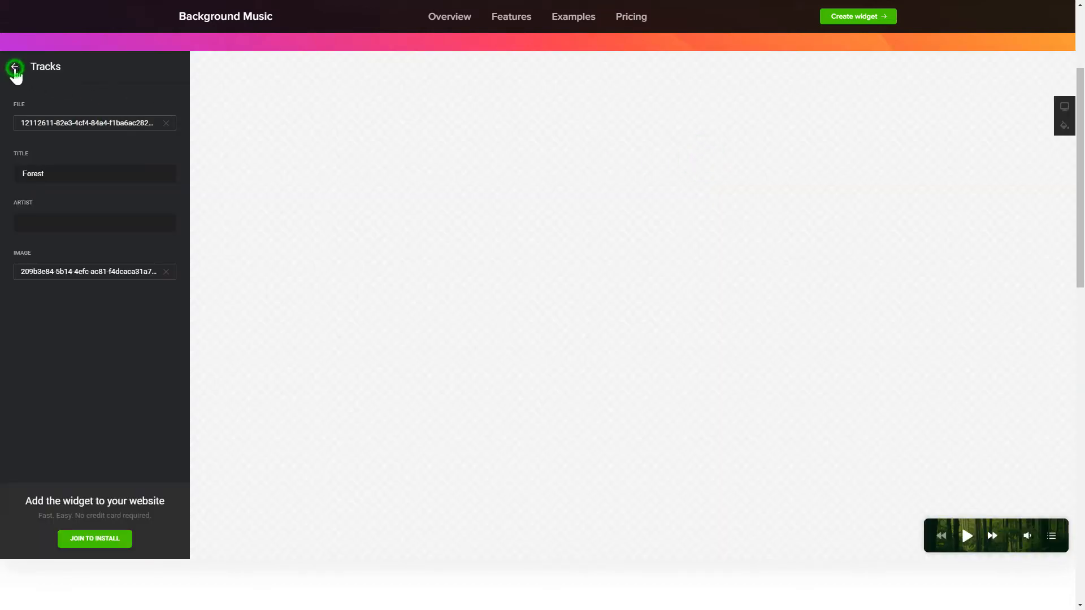
- Browse the Layout, Player and Style settings, then return to the track list
{"action": "left_click", "coordinate": [63, 72]}
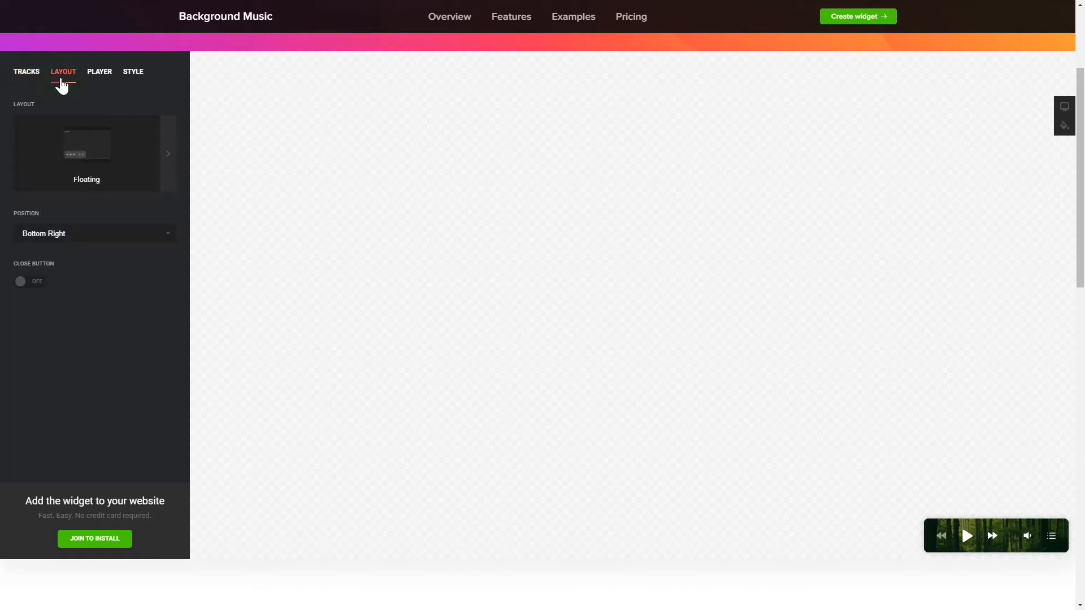
{"action": "mouse_move", "coordinate": [101, 85]}
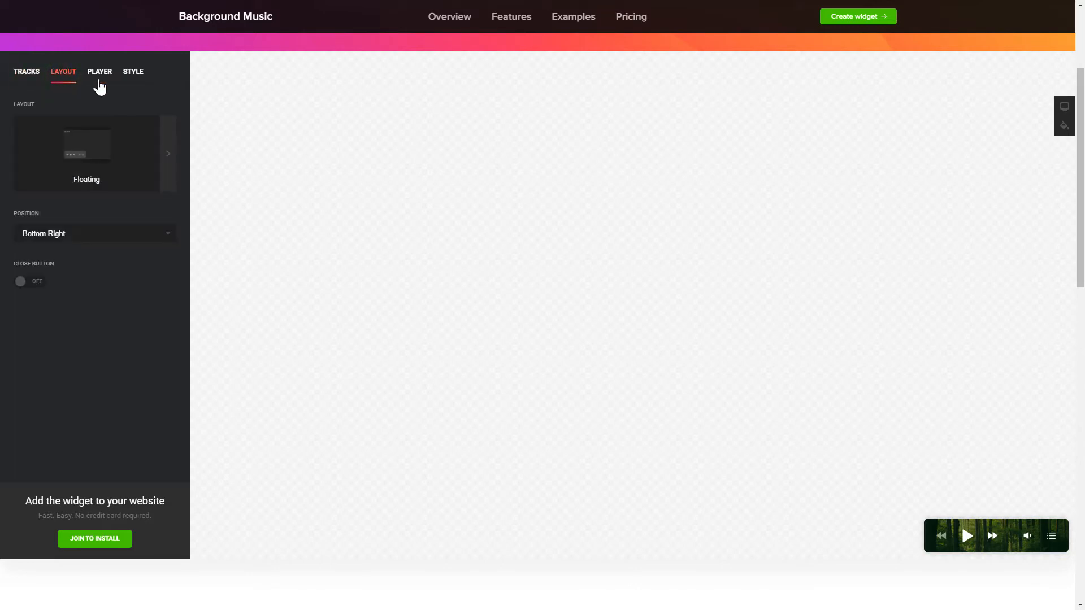
{"action": "left_click", "coordinate": [100, 72]}
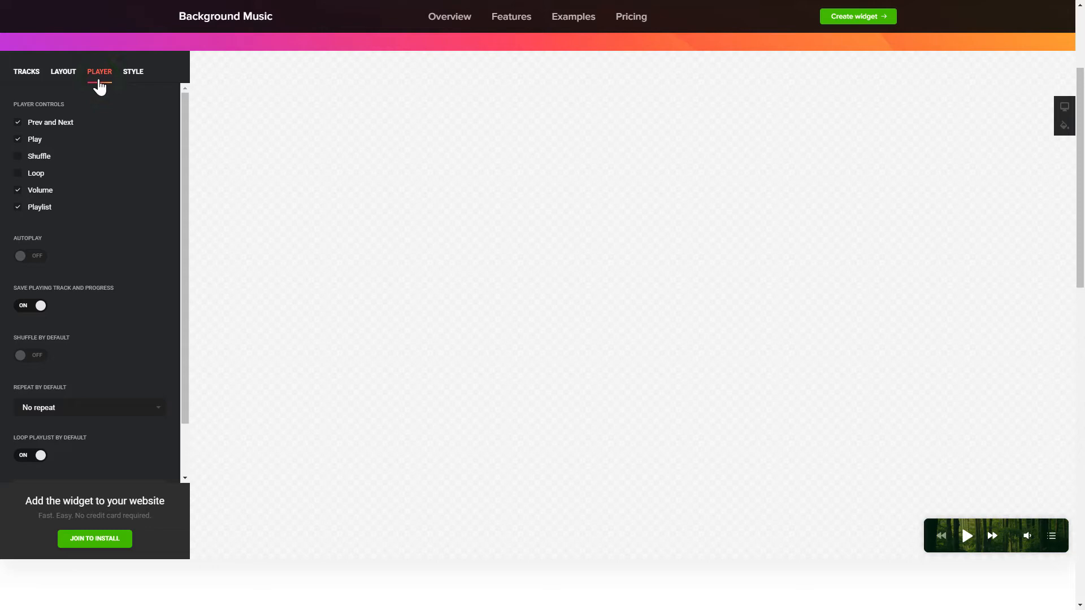
{"action": "scroll", "scroll_direction": "down", "scroll_amount": 3}
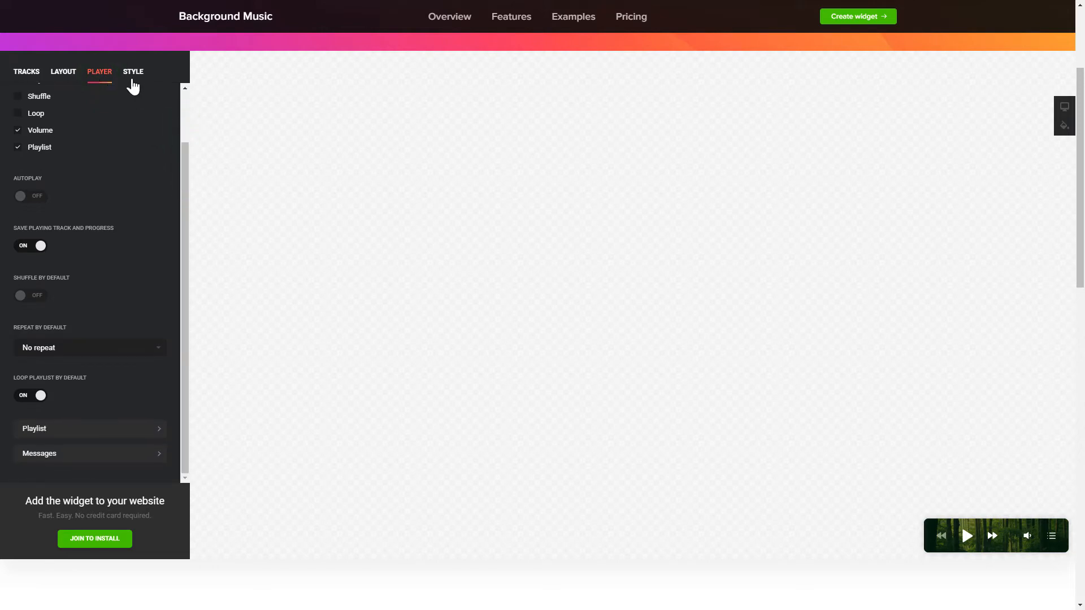
{"action": "left_click", "coordinate": [134, 72]}
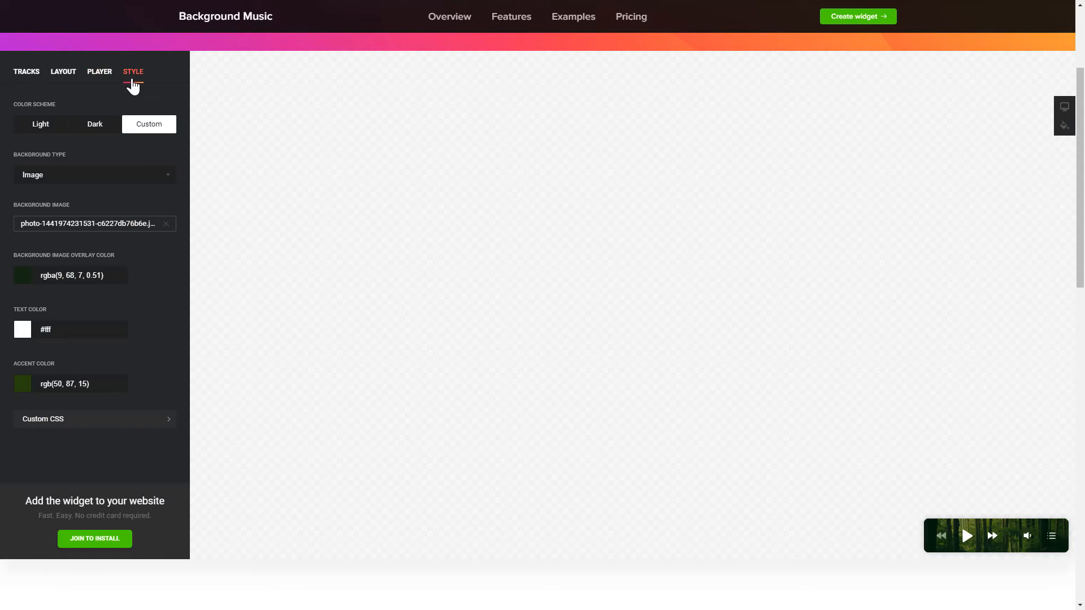
{"action": "left_click", "coordinate": [26, 72]}
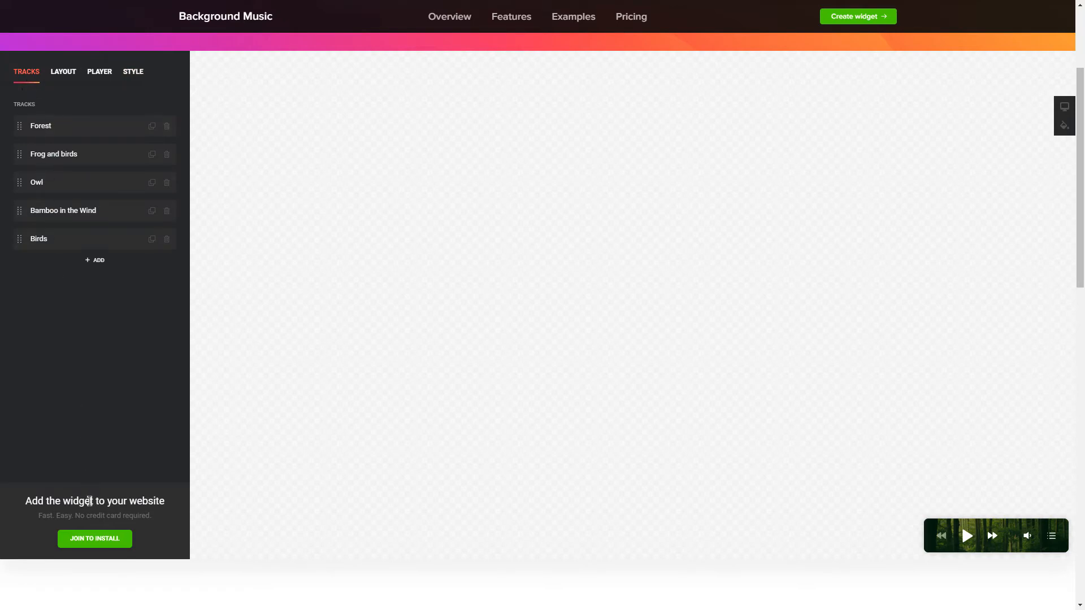
- Begin installing the widget and sign up for an Elfsight account with an email and password
{"action": "left_click", "coordinate": [94, 538]}
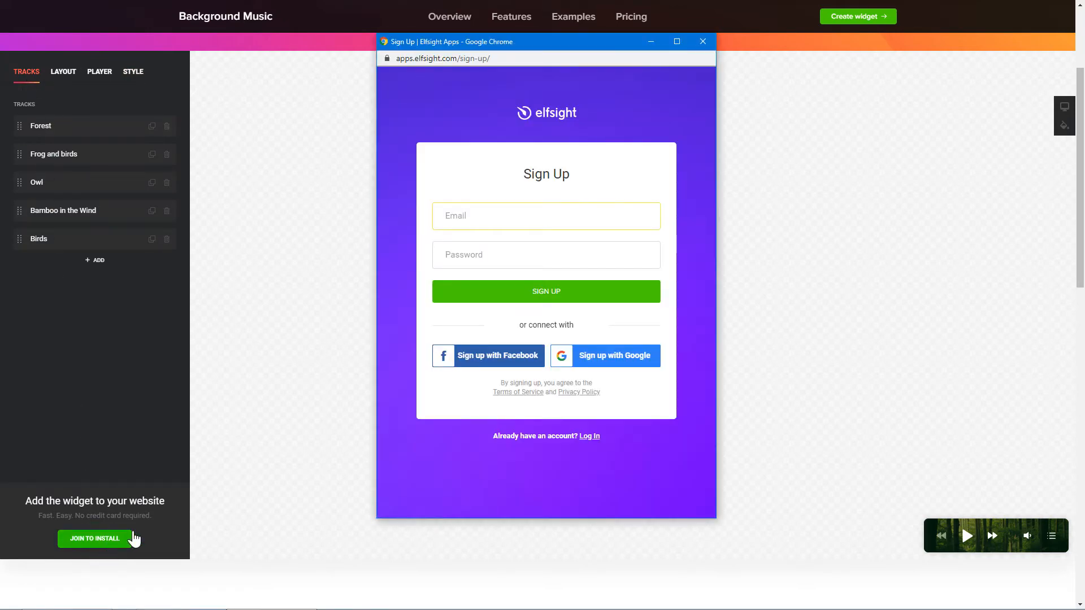
{"action": "type", "text": "example@elfsight.com"}
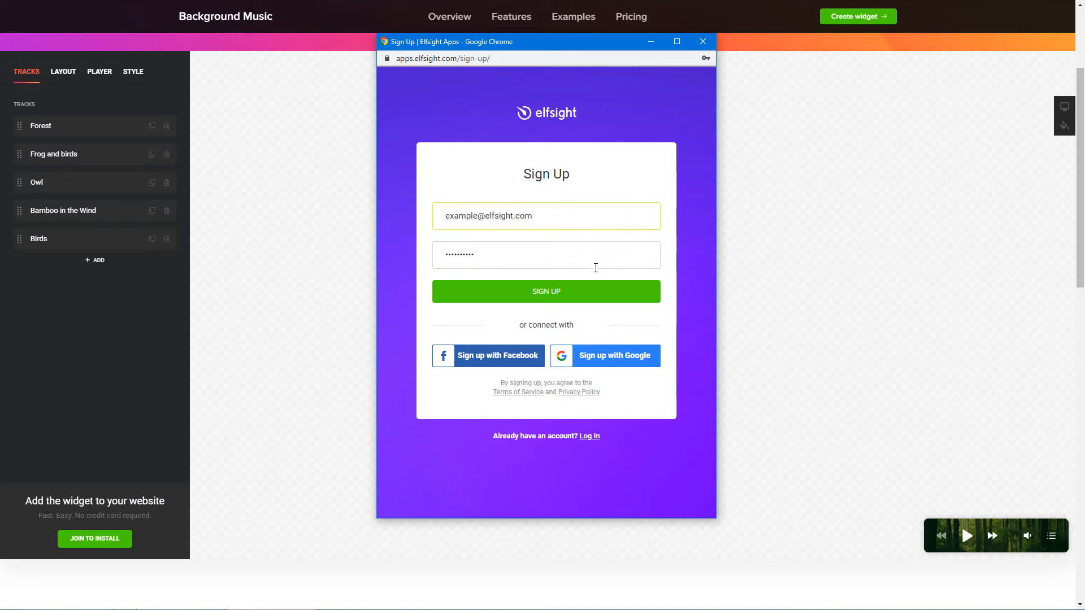
{"action": "left_click", "coordinate": [545, 292]}
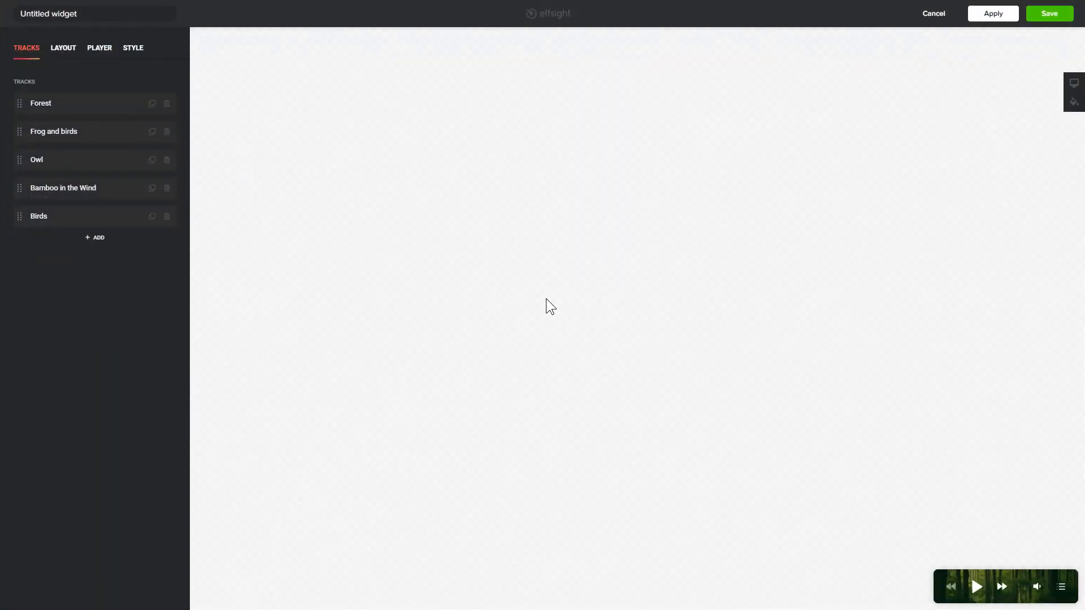
- Save the Background Music widget to reach the plan selection page
{"action": "left_click", "coordinate": [1049, 14]}
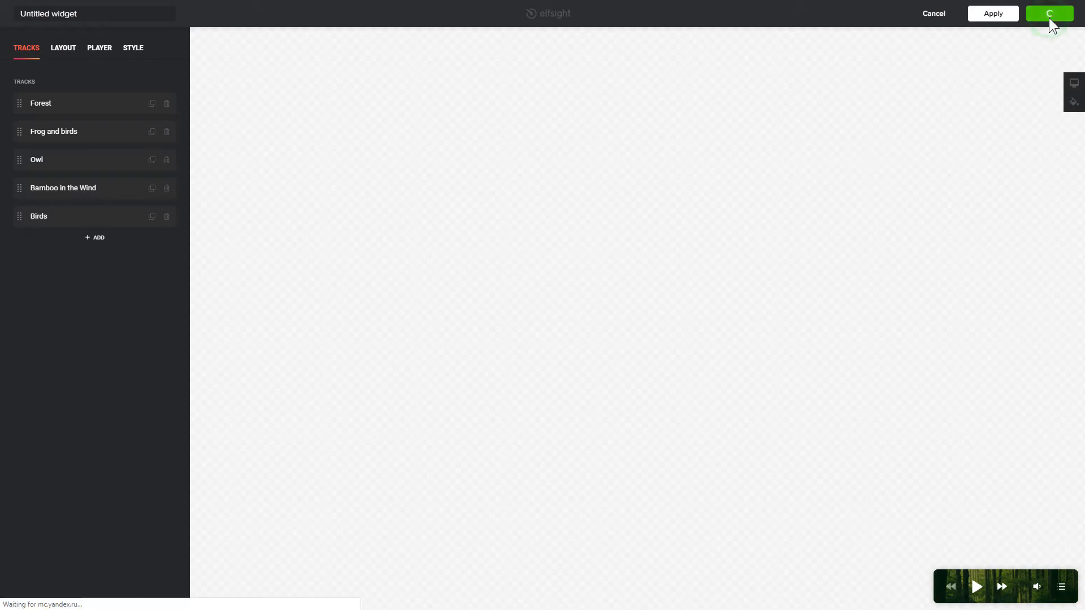
{"action": "left_click", "coordinate": [1049, 13]}
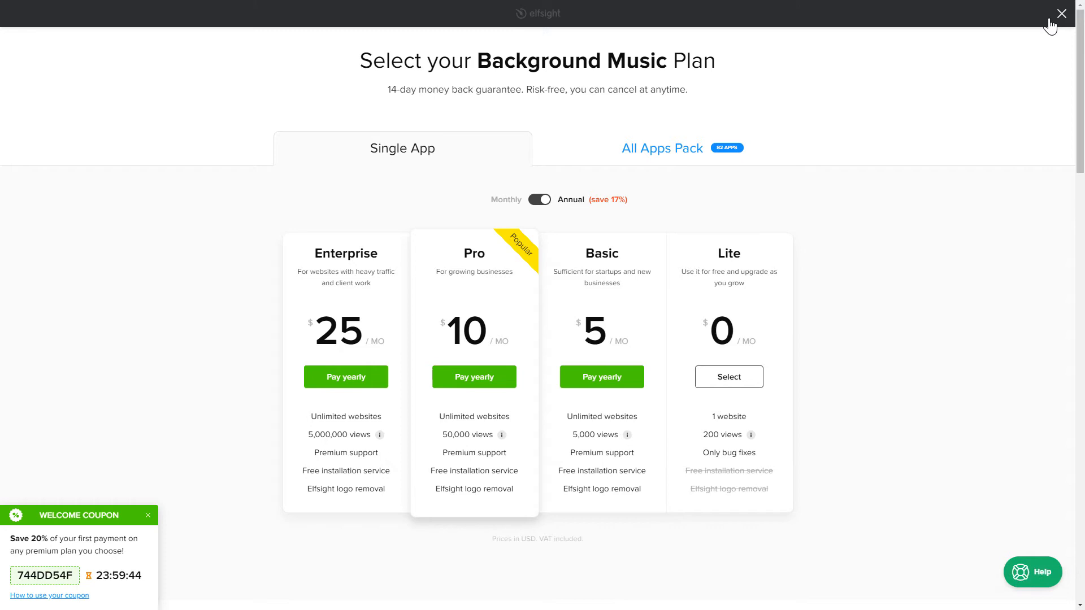
{"action": "mouse_move", "coordinate": [723, 305]}
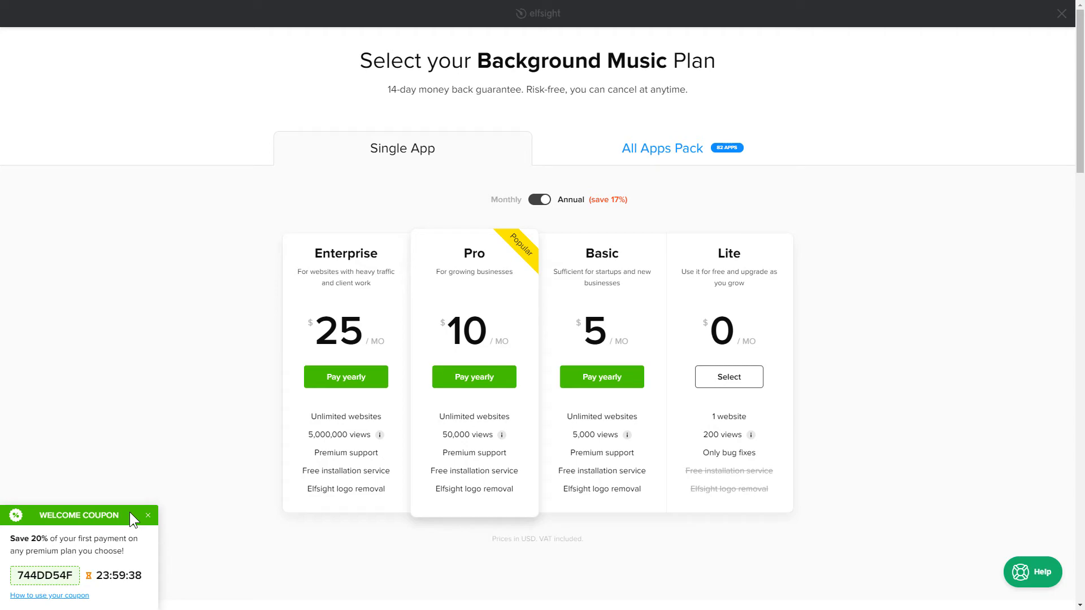
{"action": "mouse_move", "coordinate": [728, 376]}
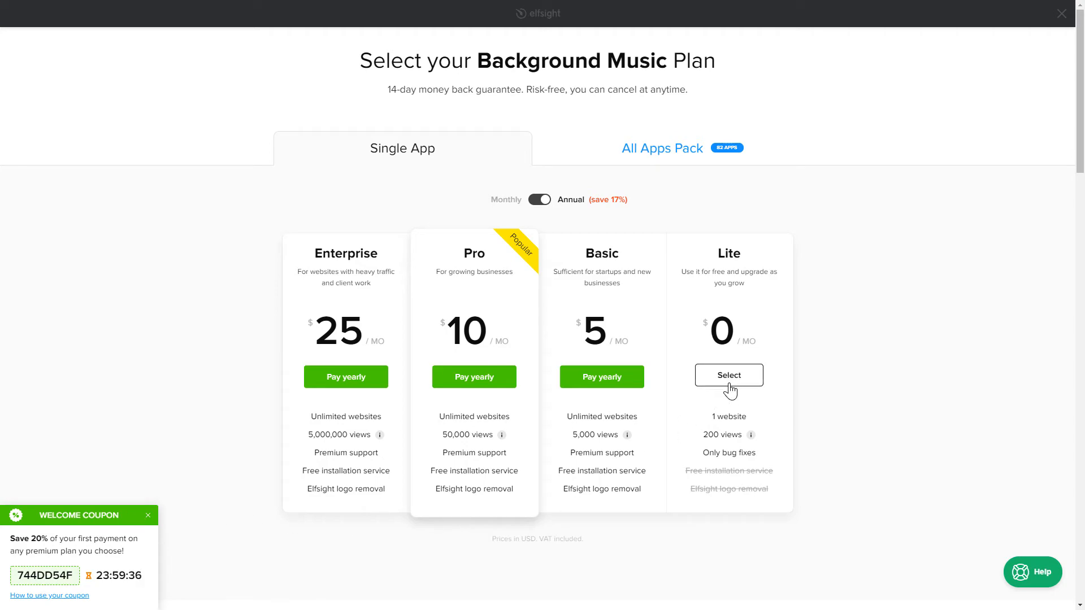
- Choose the free Lite plan and copy the widget's installation code
{"action": "left_click", "coordinate": [729, 375]}
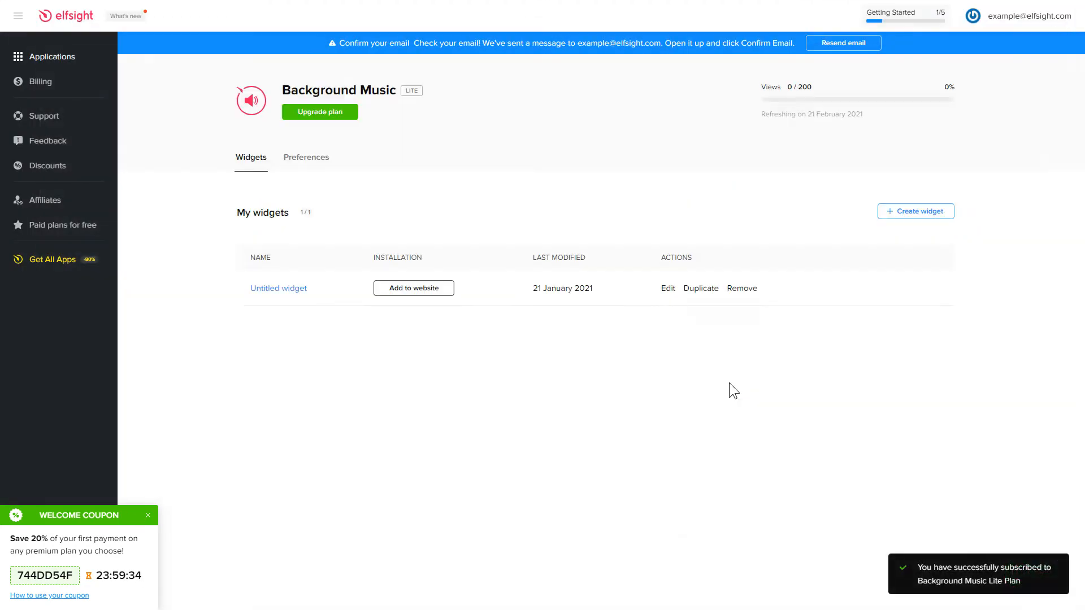
{"action": "left_click", "coordinate": [414, 288]}
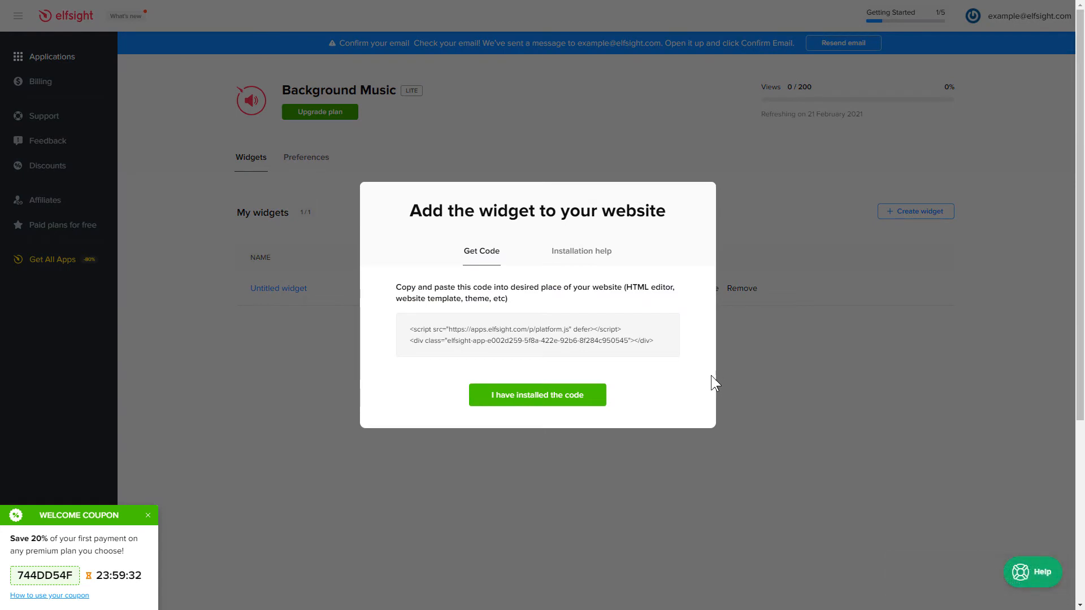
{"action": "left_click", "coordinate": [537, 335]}
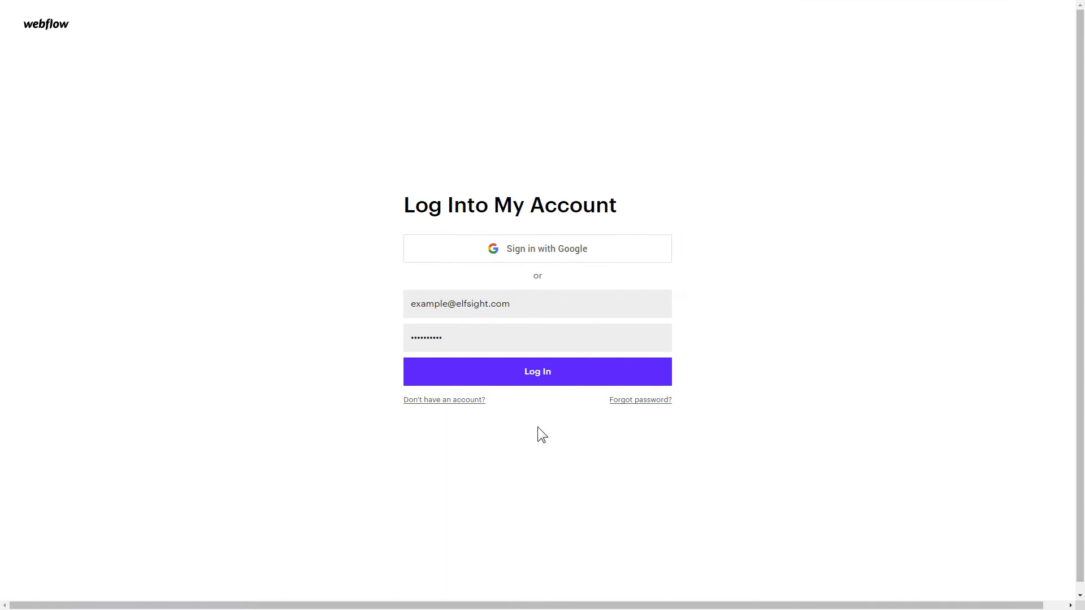
- Log into Webflow and open the Elfsight Test project's settings from its ••• menu
{"action": "left_click", "coordinate": [537, 372]}
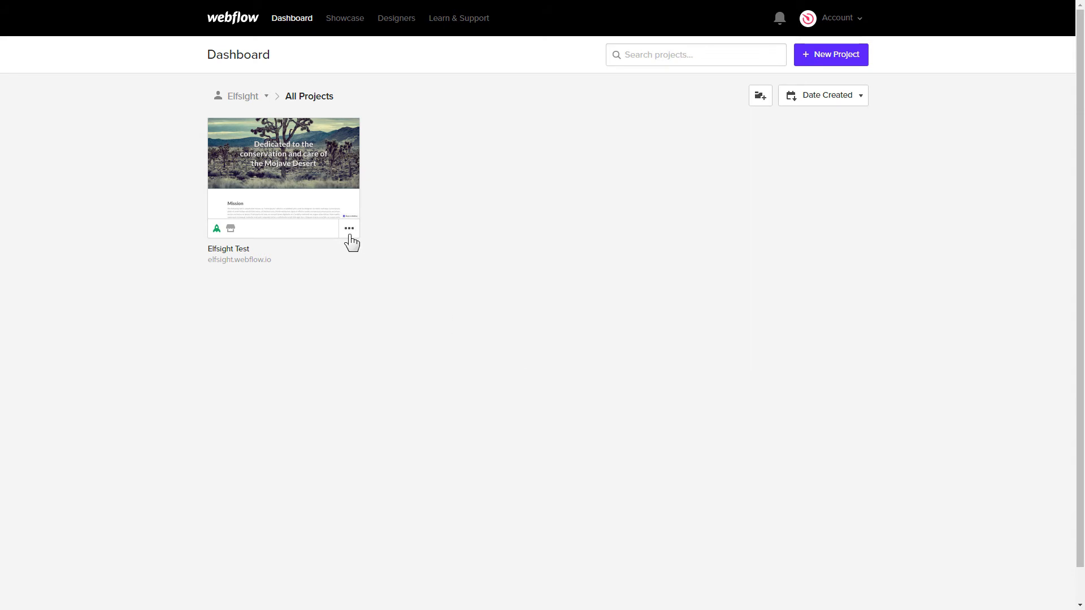
{"action": "left_click", "coordinate": [349, 228]}
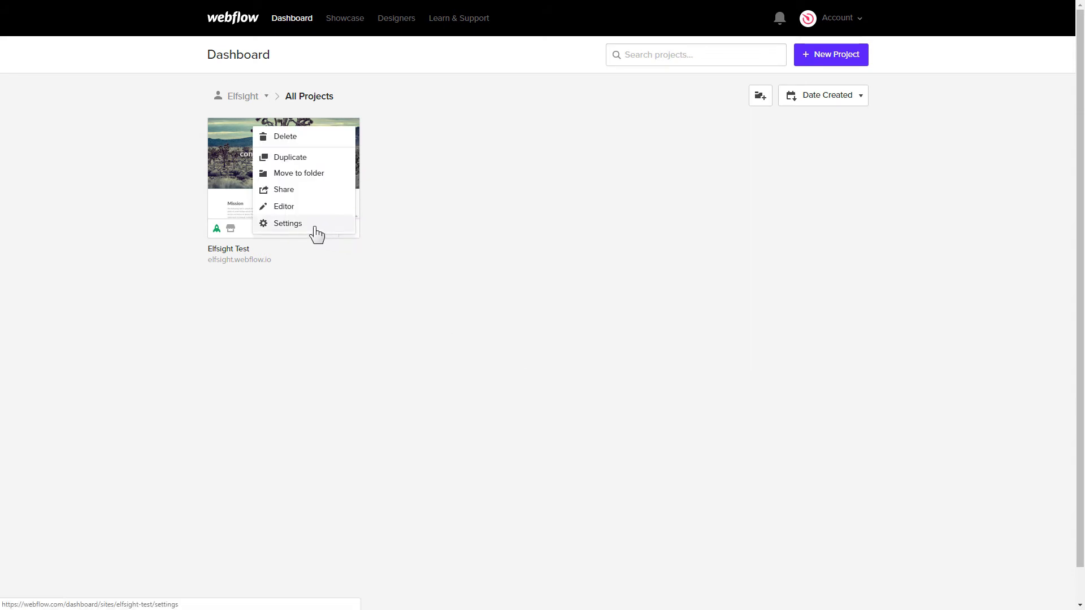
{"action": "left_click", "coordinate": [287, 223]}
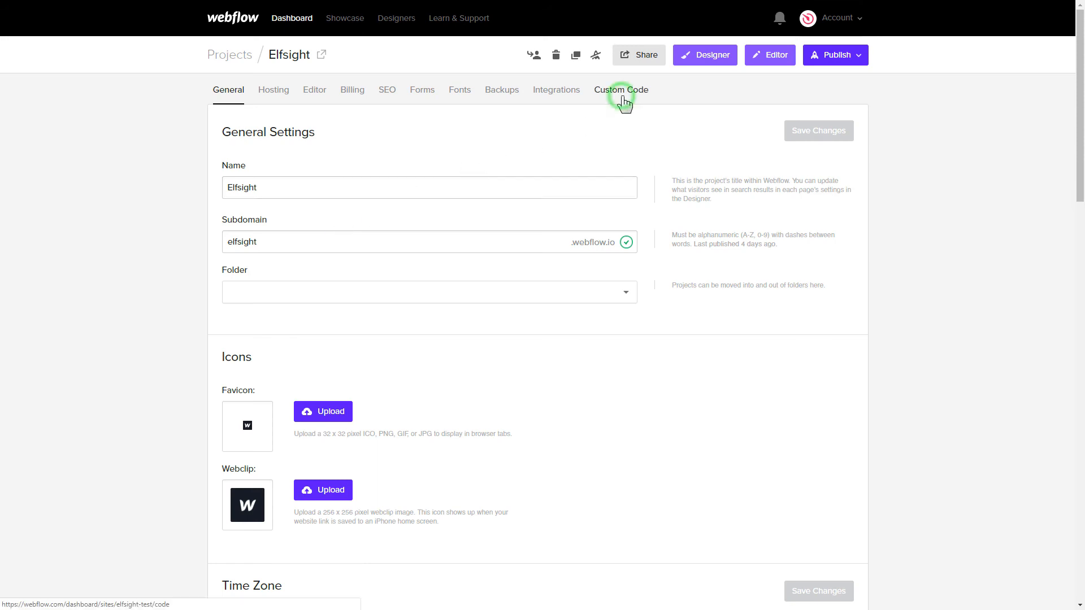
- Paste the Elfsight code into Custom Code head code, save, and publish to webflow.io
{"action": "left_click", "coordinate": [621, 90]}
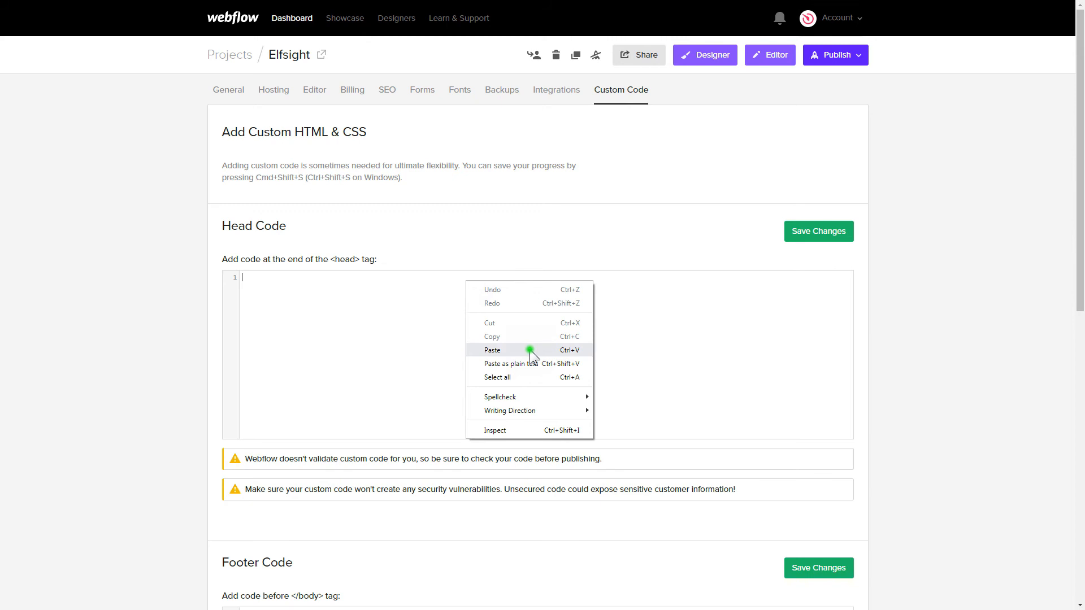
{"action": "left_click", "coordinate": [492, 350]}
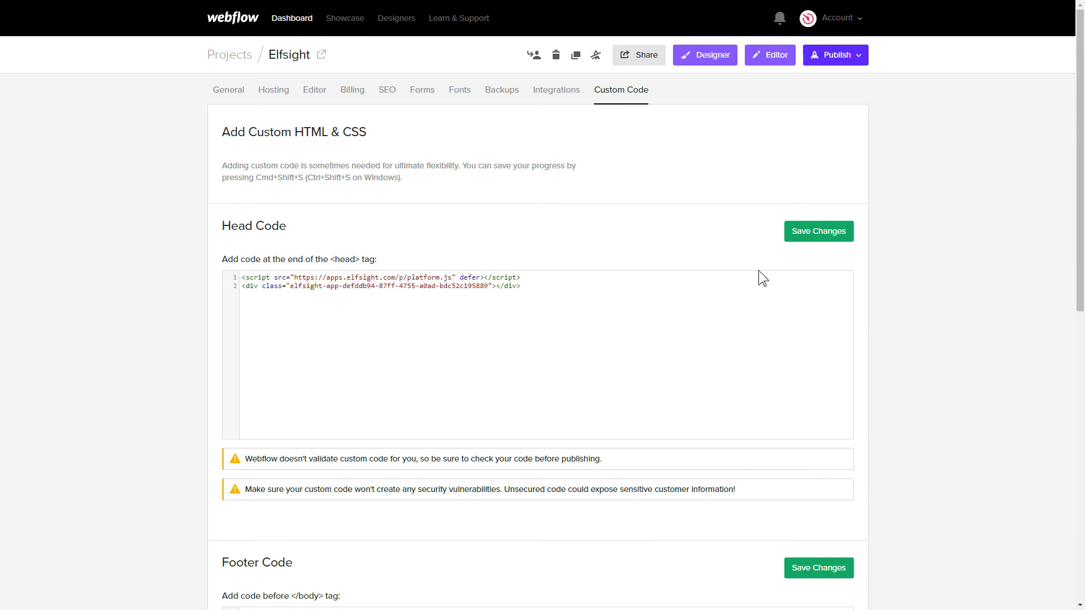
{"action": "left_click", "coordinate": [819, 231]}
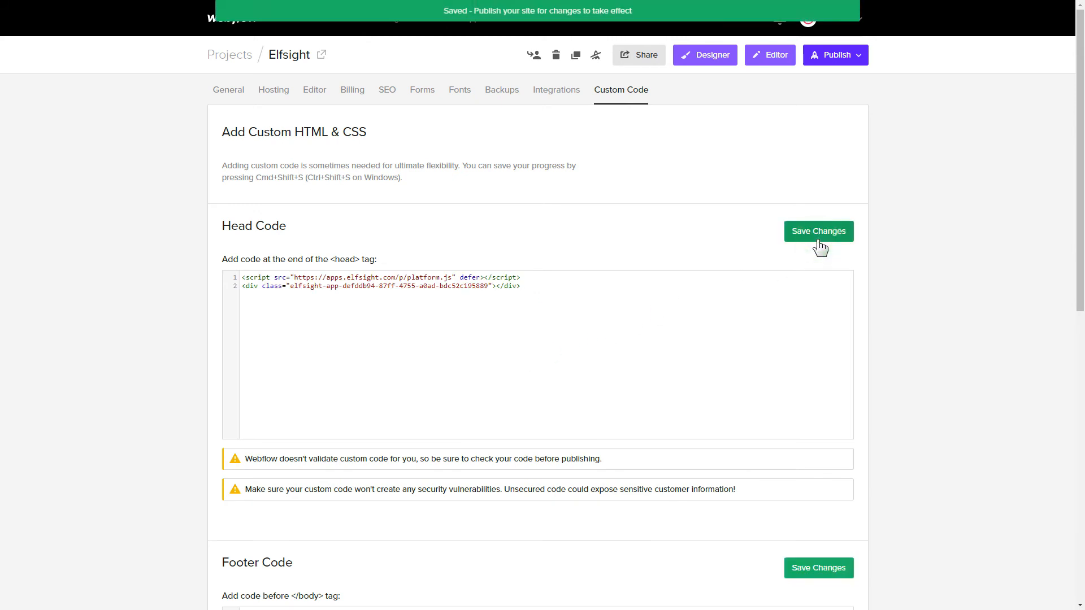
{"action": "left_click", "coordinate": [835, 55]}
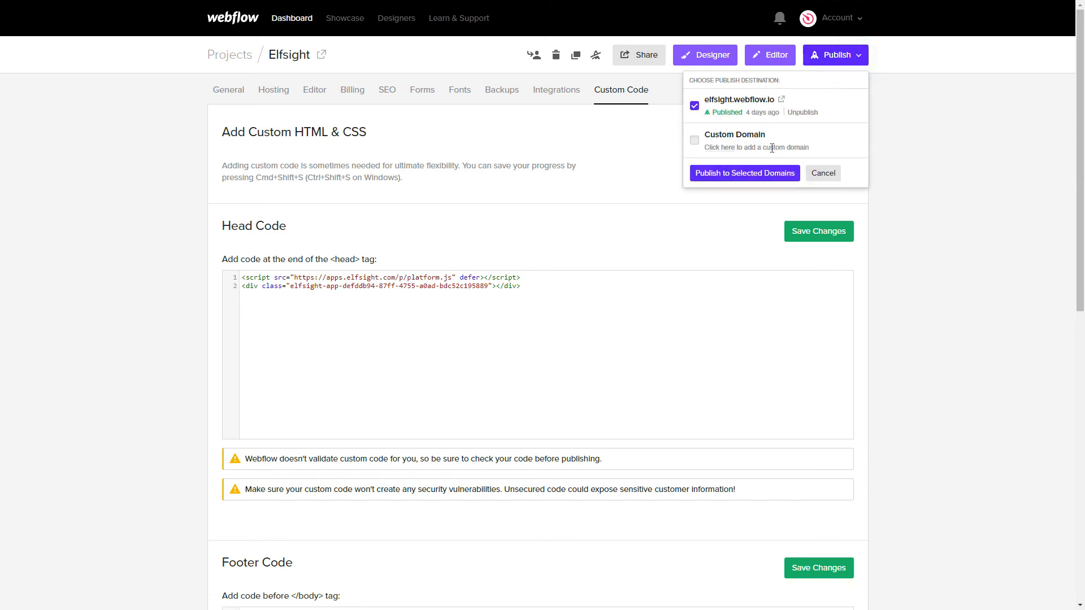
{"action": "left_click", "coordinate": [744, 173]}
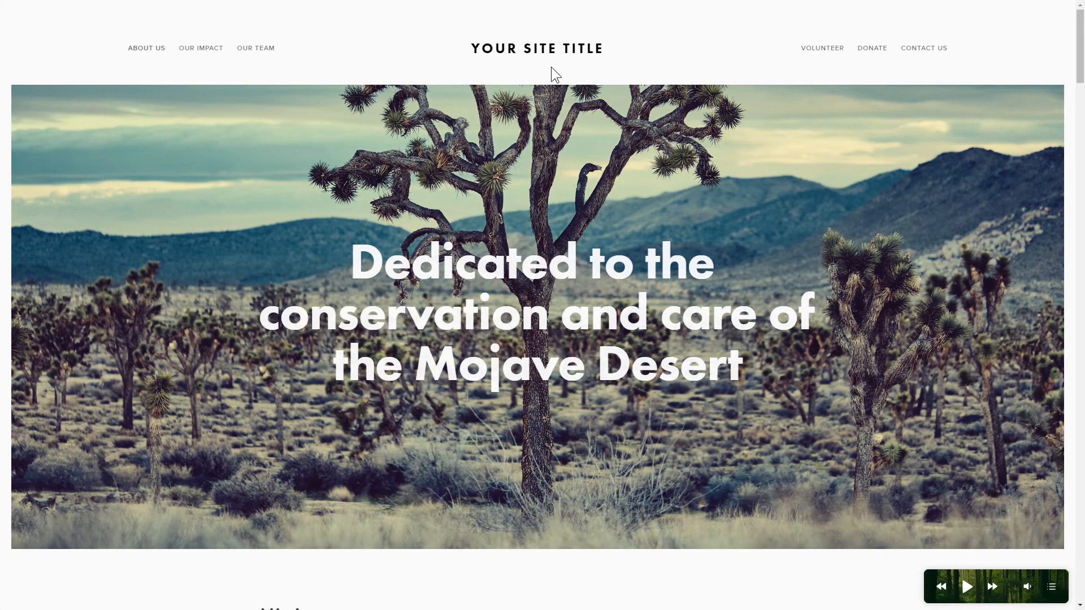
- On the live site, open the player's volume and playlist, then play the Forest track
{"action": "left_click", "coordinate": [1027, 586]}
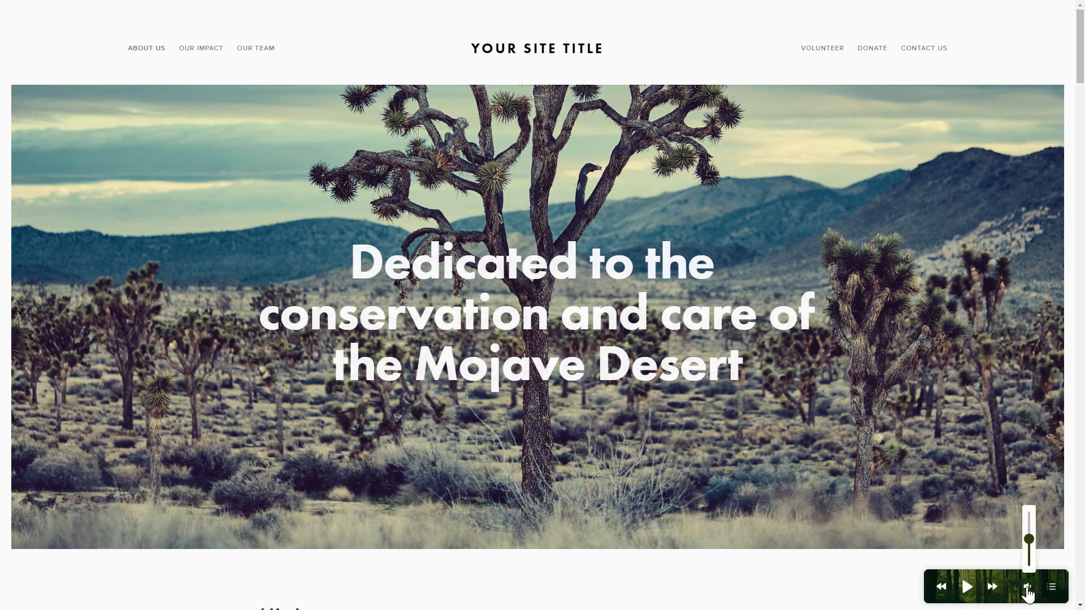
{"action": "left_click", "coordinate": [1050, 587]}
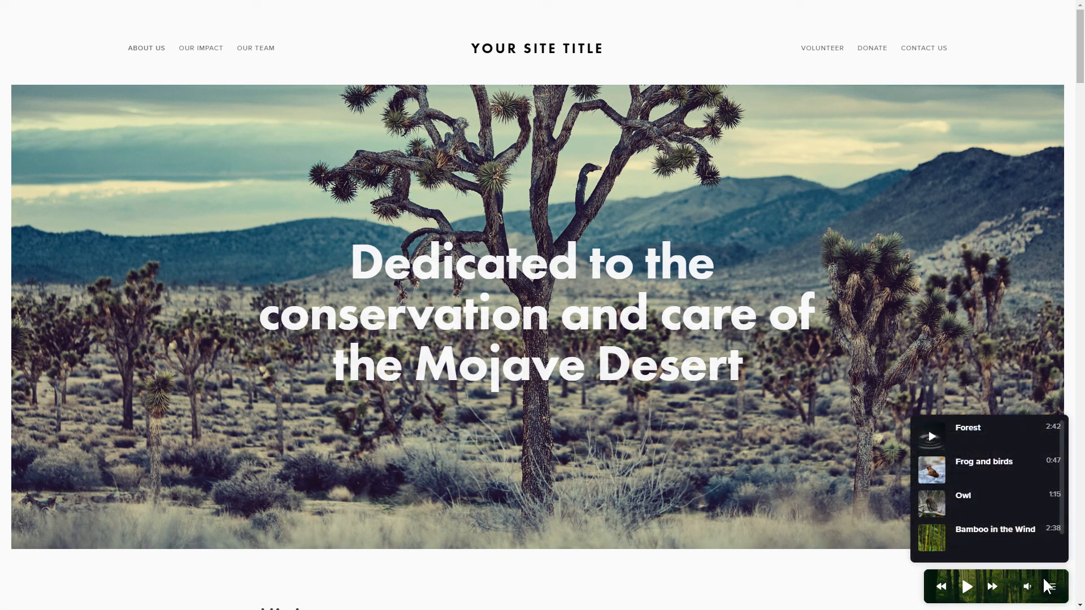
{"action": "left_click", "coordinate": [966, 587]}
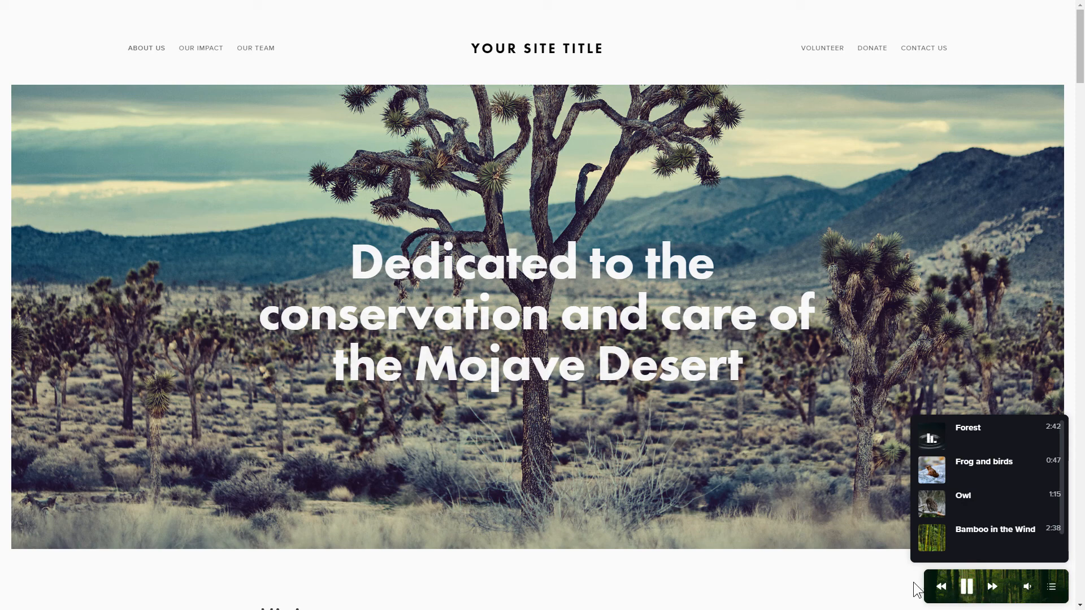